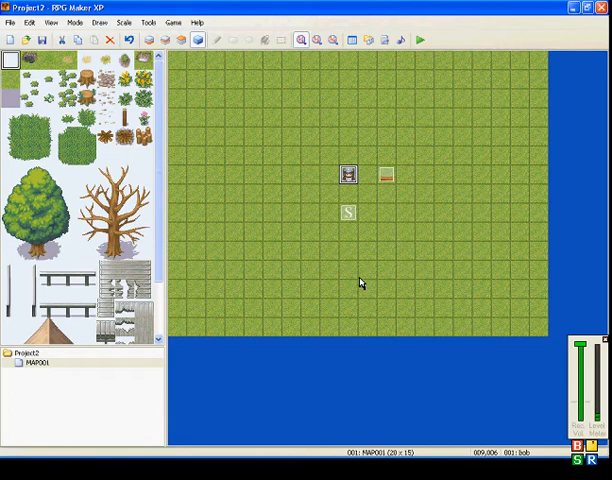
pyautogui.moveTo(372, 178)
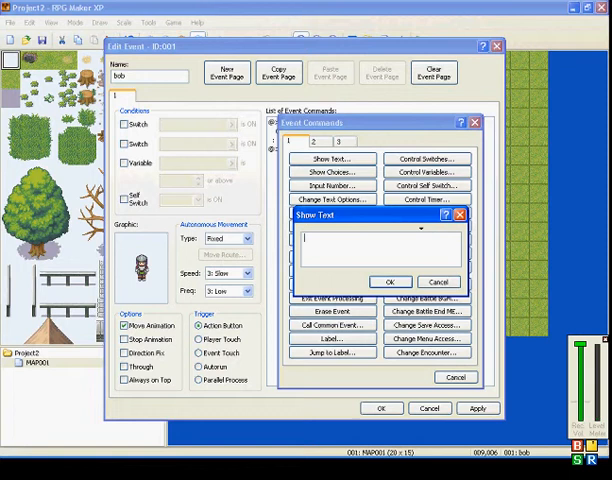
# Step: Confirm the Show Text message on the NPC event and close its editor
pyautogui.click(390, 280)
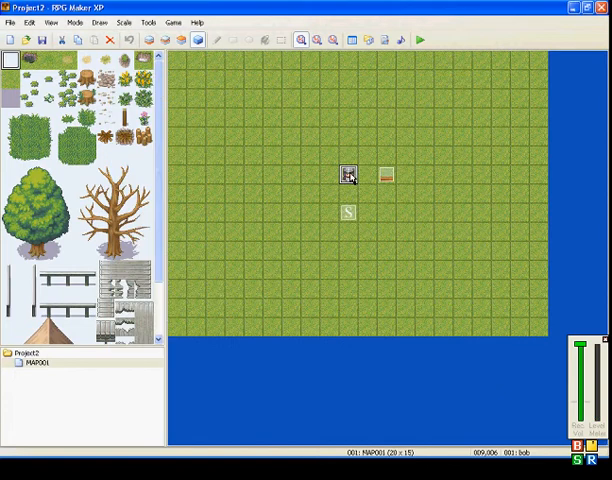
# Step: Reopen the NPC event and start inserting a new conditional branch command
pyautogui.doubleClick(348, 174)
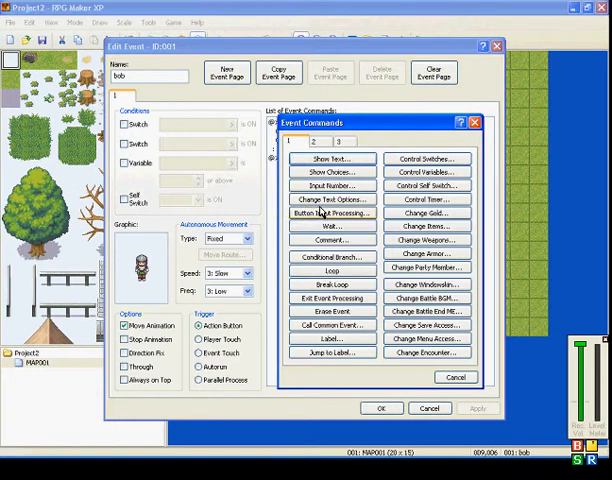
pyautogui.moveTo(332, 186)
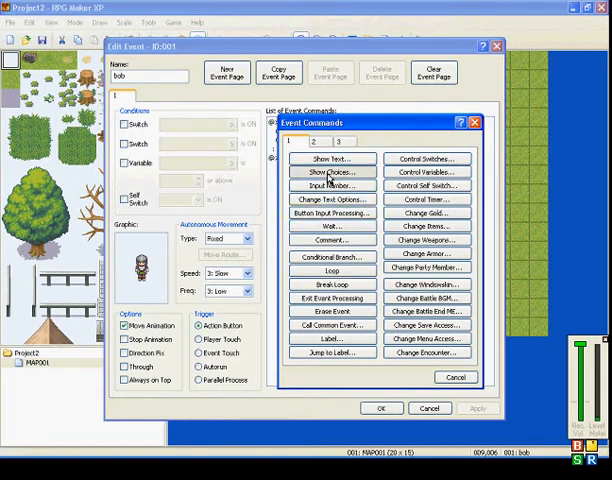
pyautogui.click(330, 172)
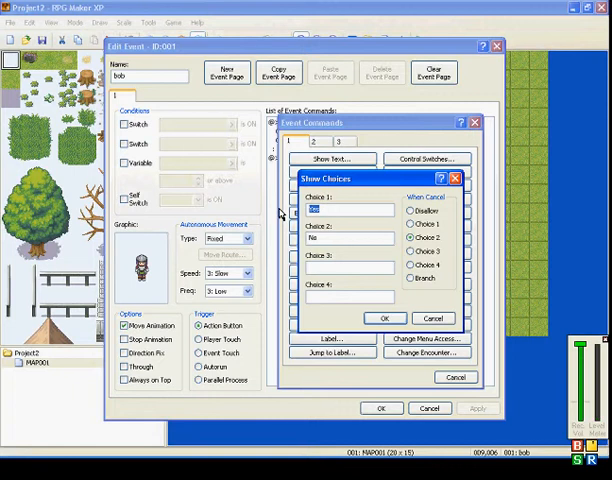
pyautogui.moveTo(468, 184)
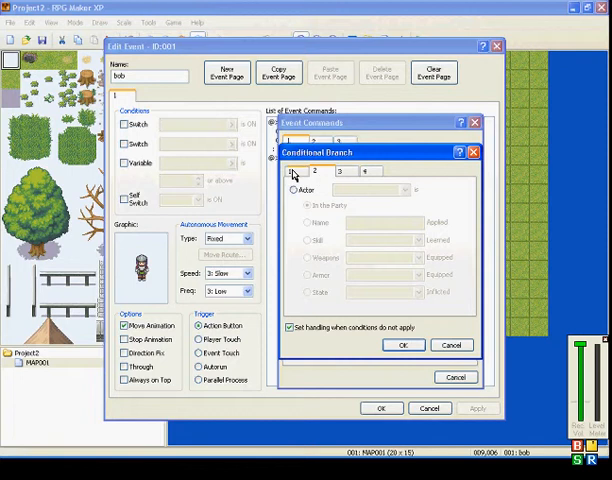
# Step: Add a conditional branch on 'Button Down is being pressed' (page 4) with an Else branch
pyautogui.click(344, 172)
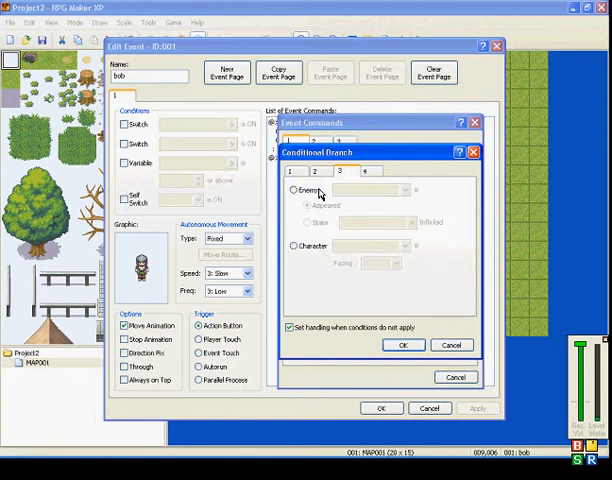
pyautogui.click(372, 172)
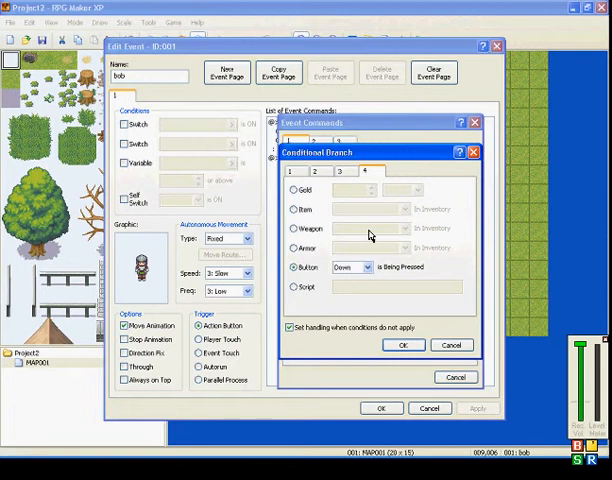
pyautogui.moveTo(352, 272)
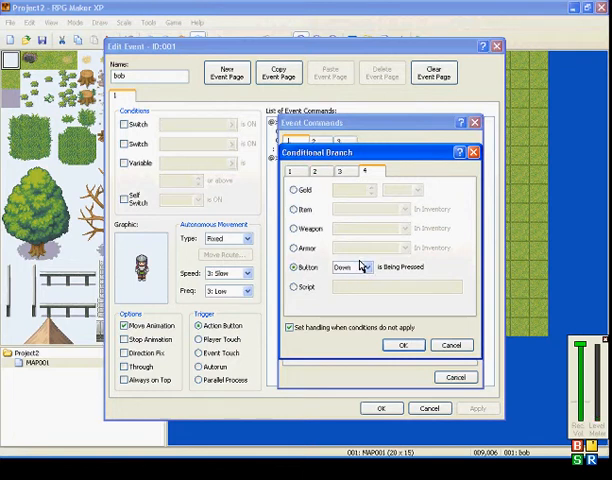
pyautogui.click(404, 344)
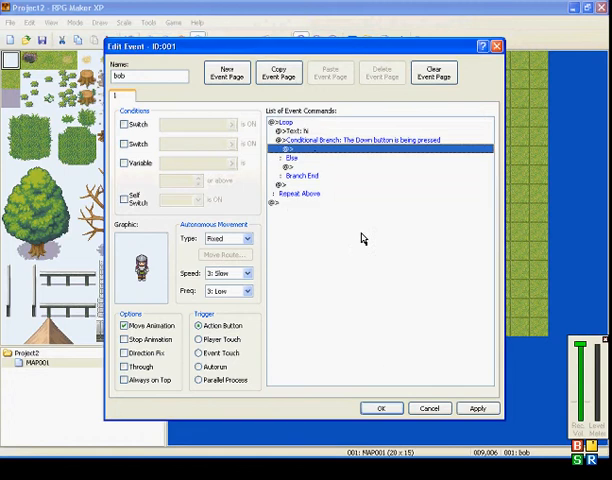
pyautogui.moveTo(312, 152)
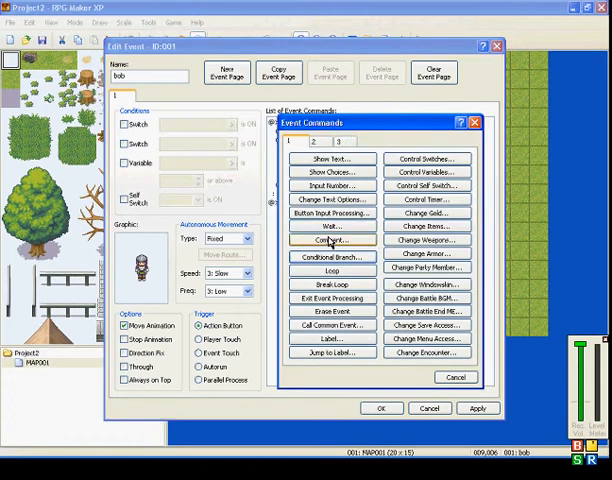
pyautogui.moveTo(330, 284)
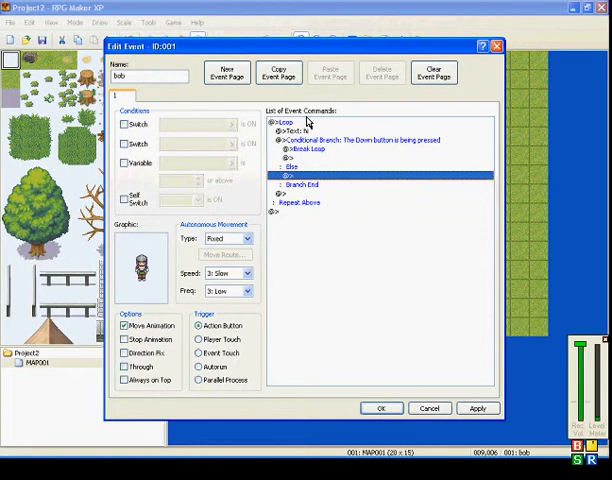
# Step: Place Break Loop inside the Down-button branch and save the event back to the map
pyautogui.click(300, 202)
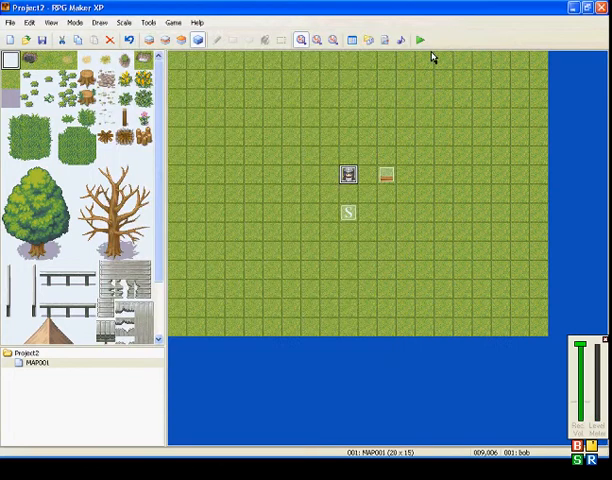
pyautogui.click(420, 40)
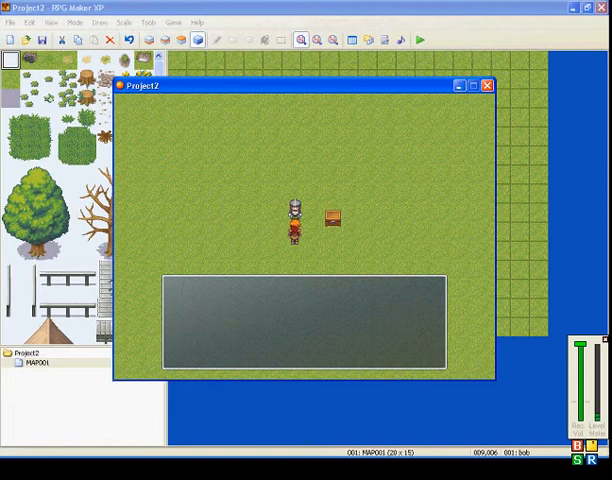
pyautogui.write('hi')
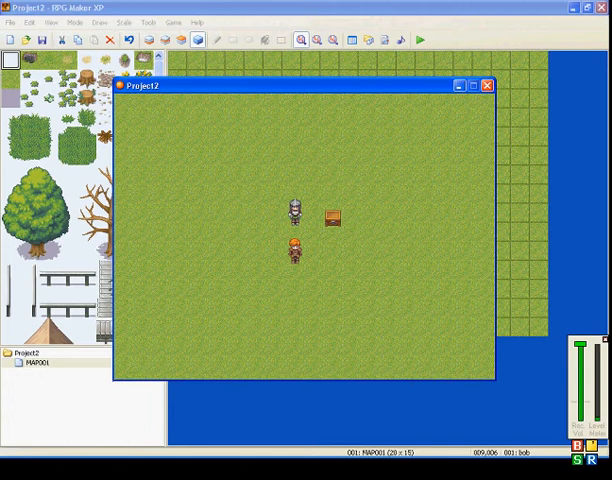
pyautogui.click(472, 84)
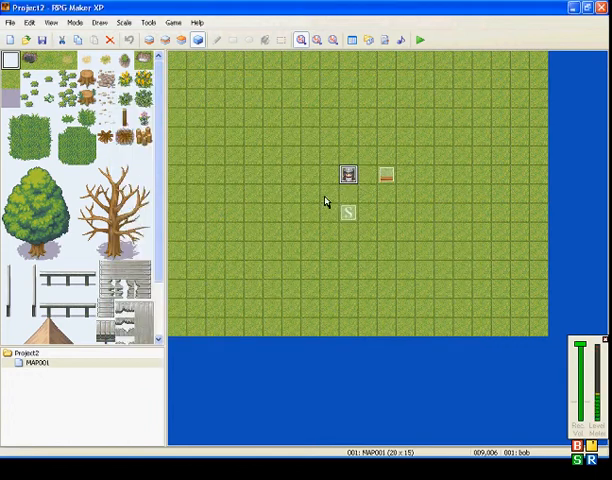
# Step: Delete every command from the NPC event and apply the emptied event
pyautogui.doubleClick(348, 172)
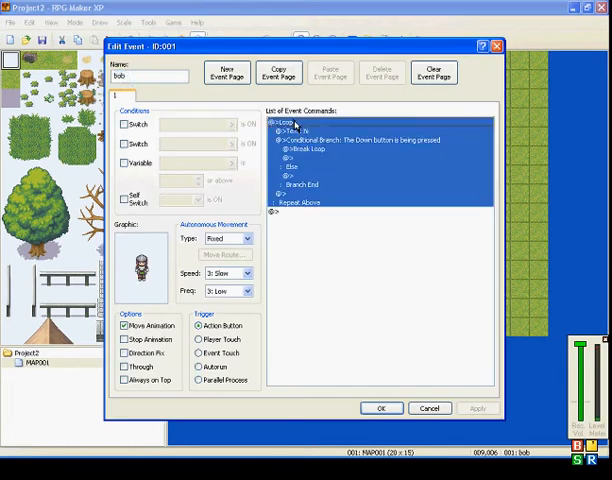
pyautogui.click(432, 72)
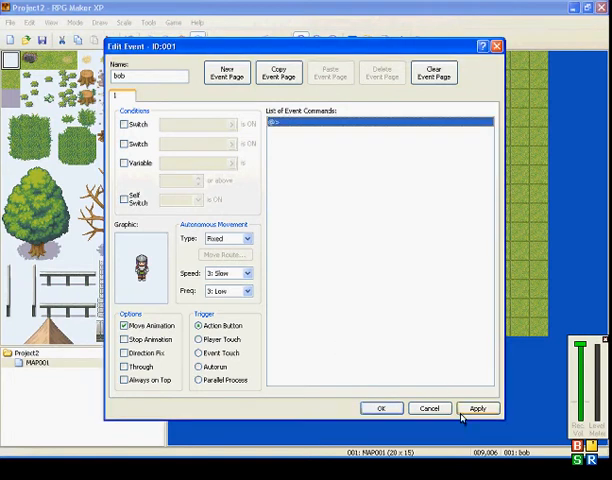
pyautogui.click(380, 408)
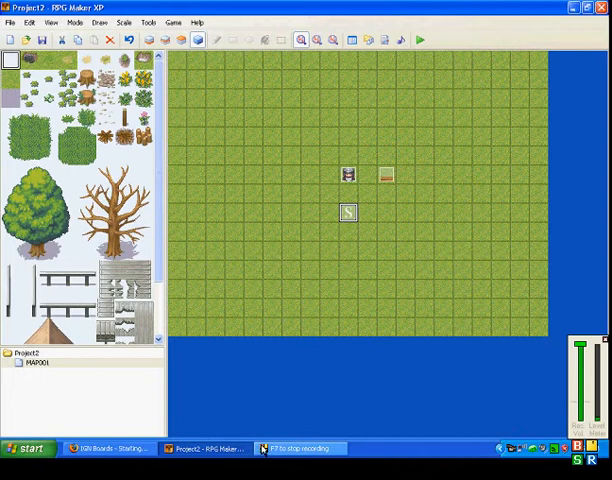
pyautogui.moveTo(262, 448)
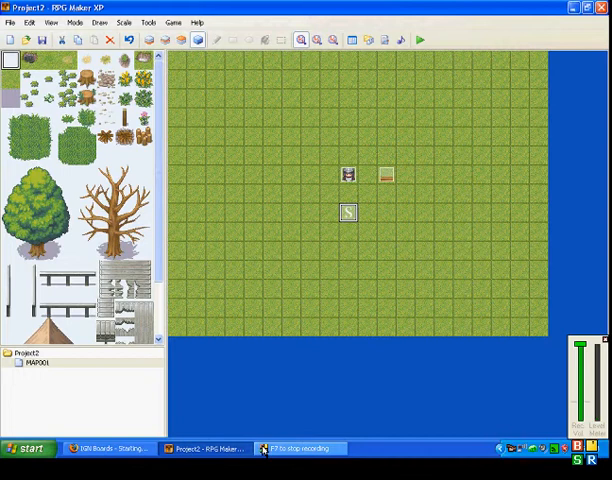